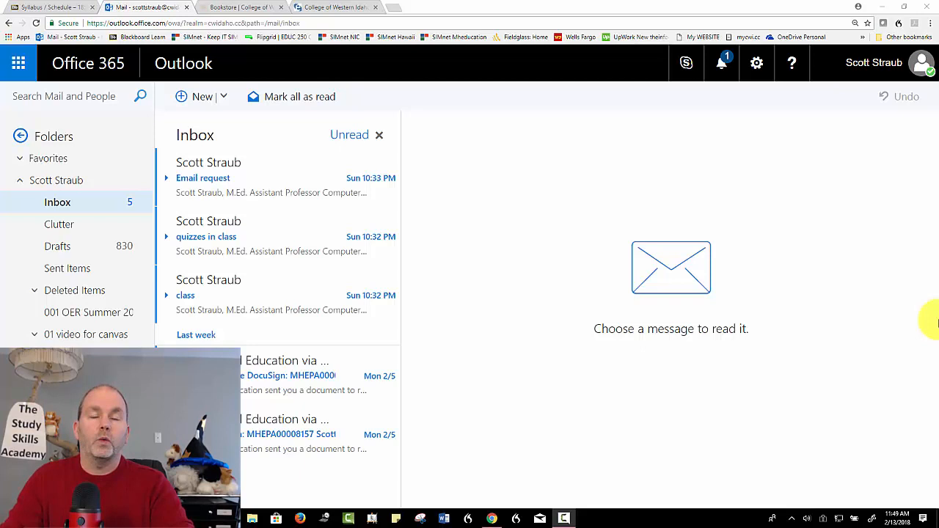
{"action": "mouse_move", "coordinate": [861, 237]}
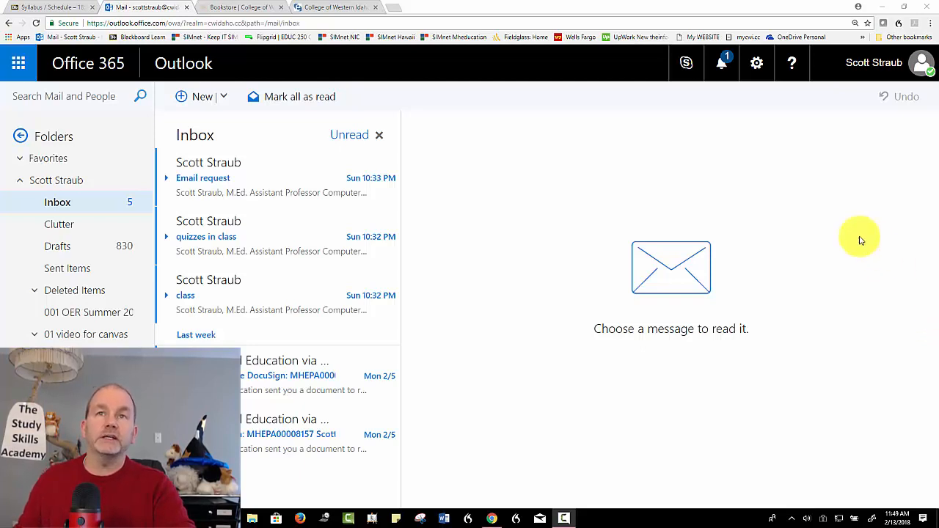
{"action": "mouse_move", "coordinate": [453, 380]}
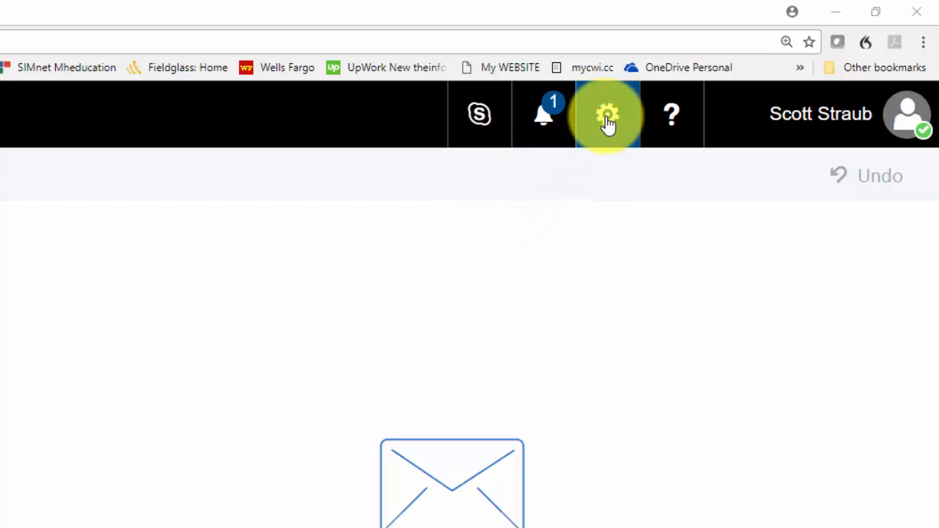
From the Outlook gear Settings pane, open Office 365 under Your app settings.
{"action": "left_click", "coordinate": [607, 114]}
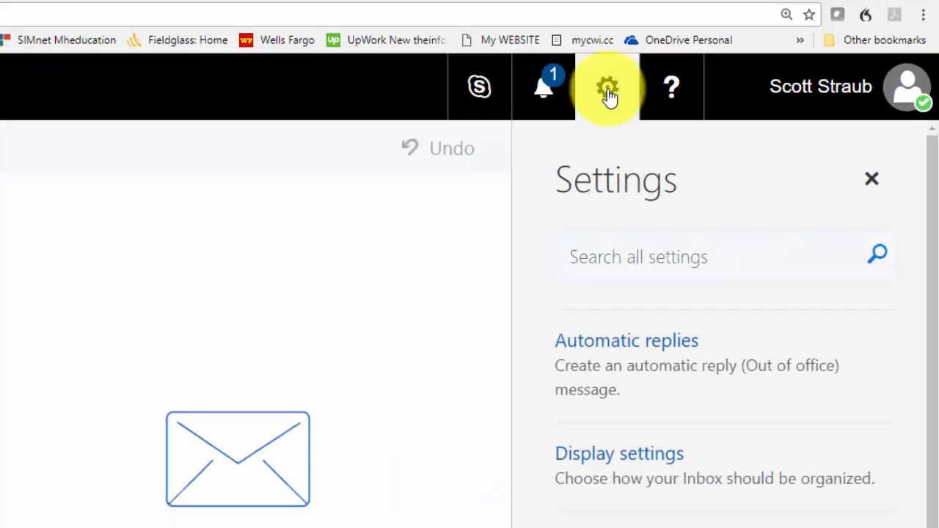
{"action": "scroll", "scroll_direction": "down", "scroll_amount": 3}
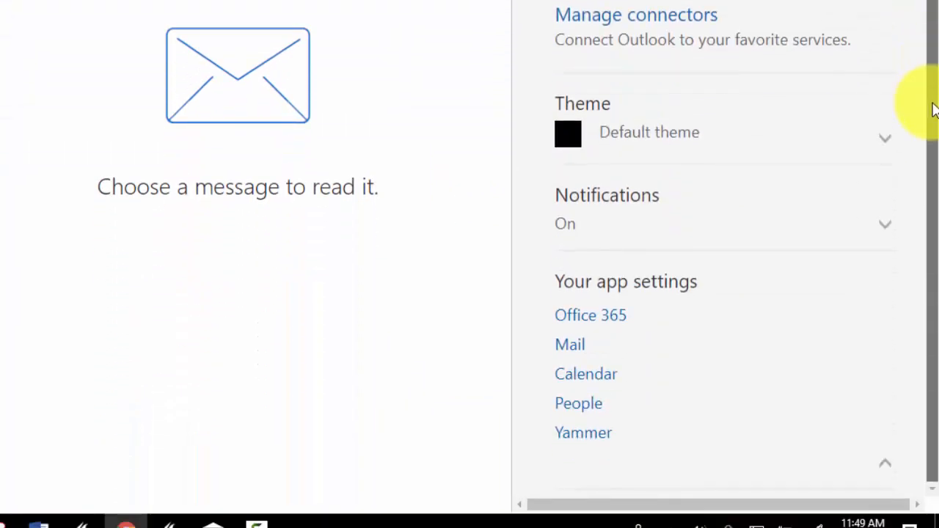
{"action": "mouse_move", "coordinate": [591, 315]}
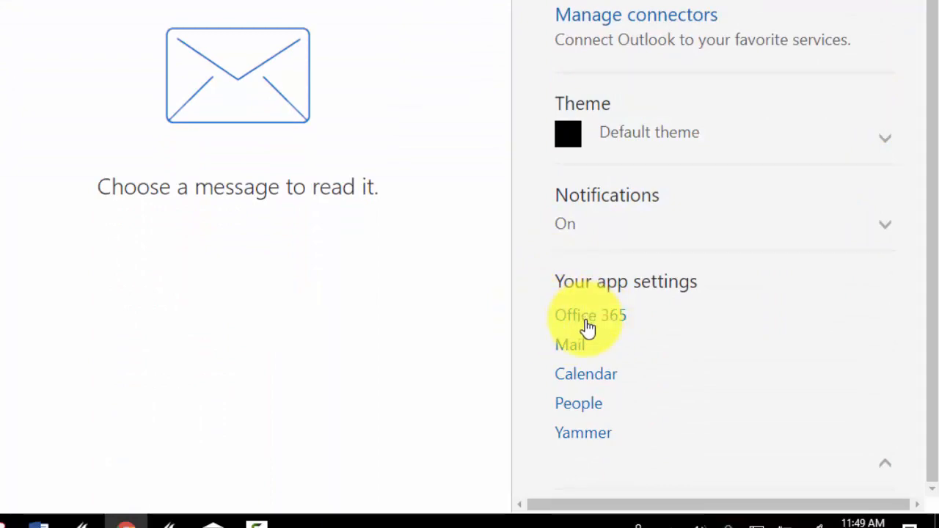
{"action": "left_click", "coordinate": [590, 315]}
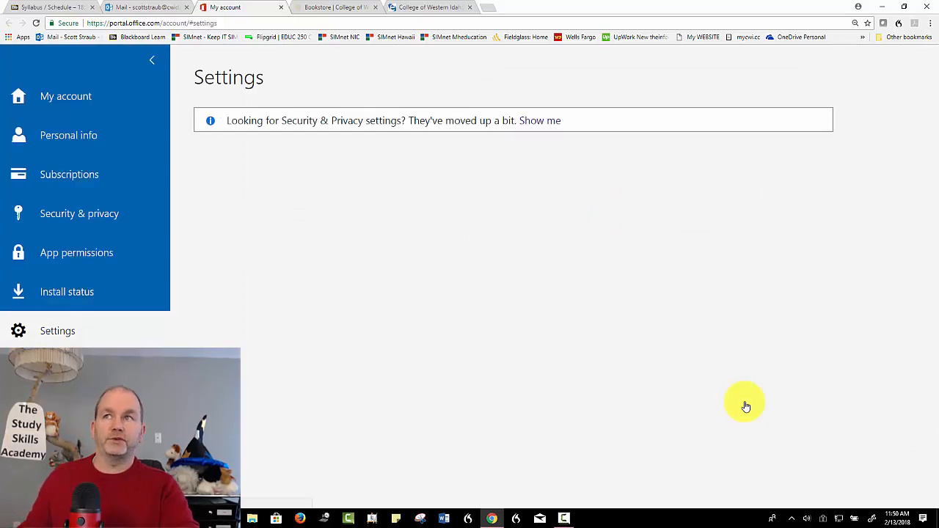
{"action": "mouse_move", "coordinate": [331, 304]}
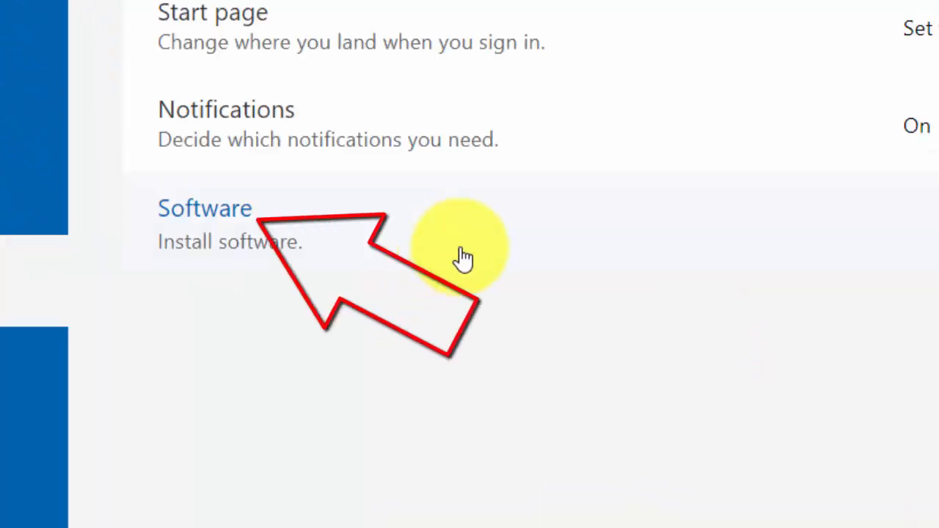
{"action": "mouse_move", "coordinate": [212, 216]}
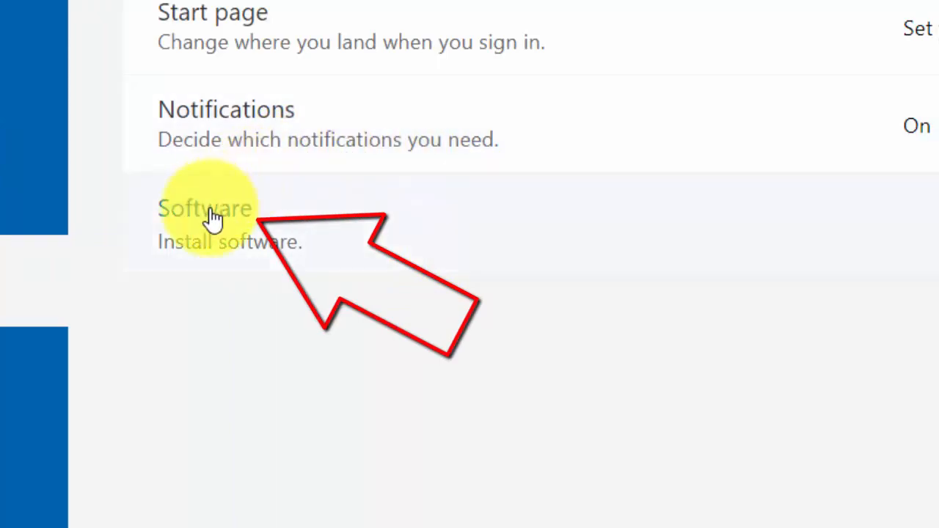
Open Software on the My account page to reach the Office 365 ProPlus install page.
{"action": "left_click", "coordinate": [205, 209]}
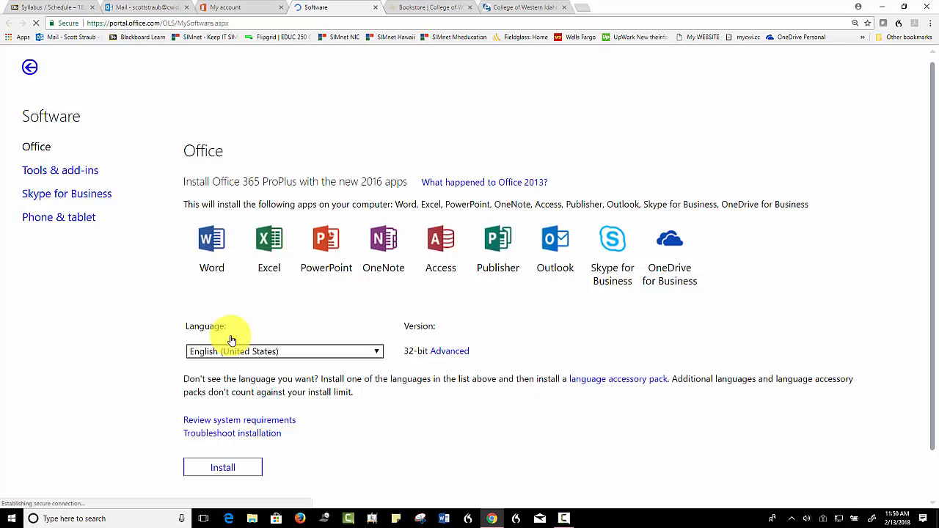